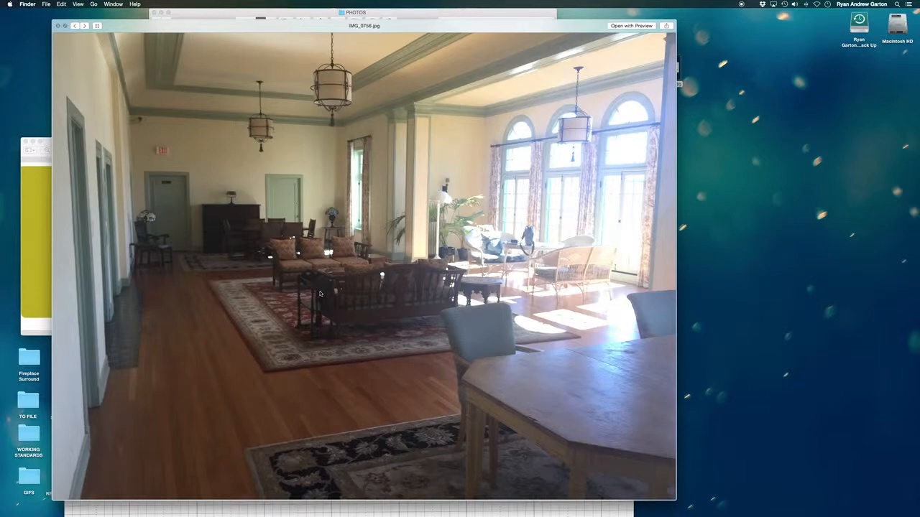
pyautogui.moveTo(190, 24)
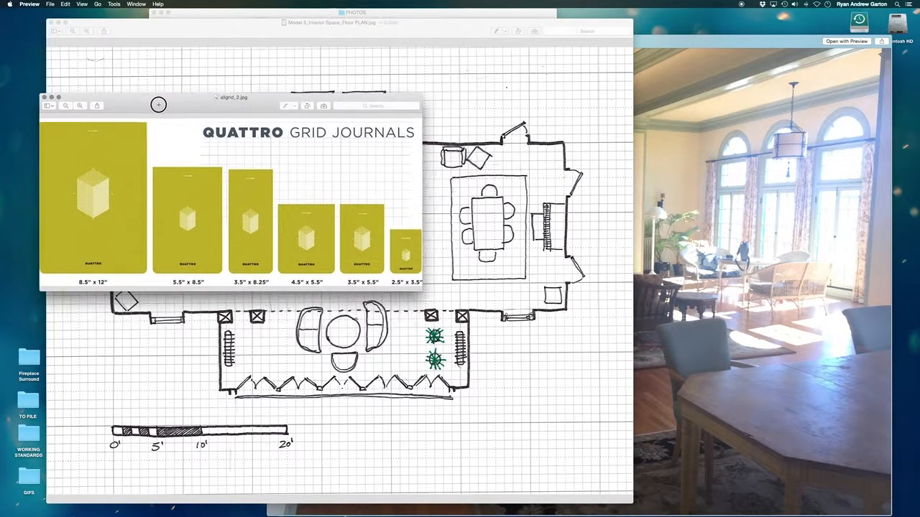
# Step: Enlarge the grid journal sizes image, then close it to reveal the floor plan
pyautogui.moveTo(158, 104); pyautogui.dragTo(581, 384)
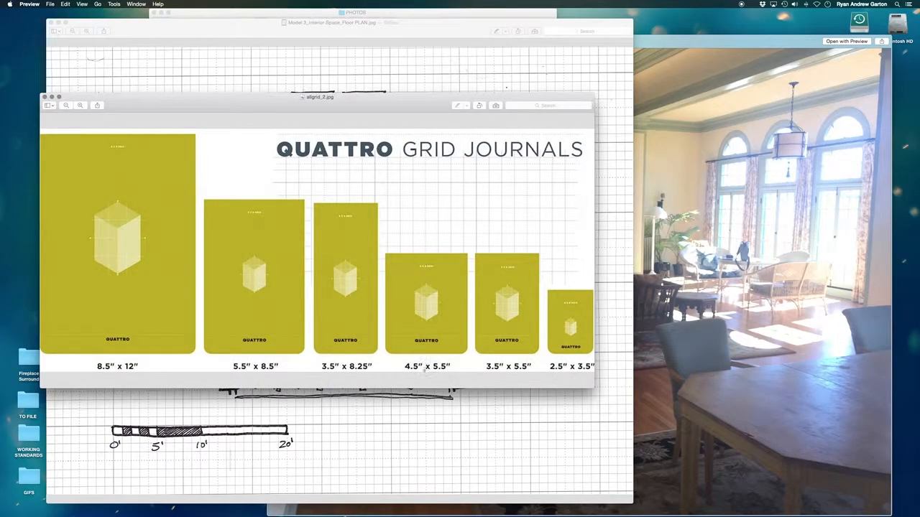
pyautogui.moveTo(176, 364)
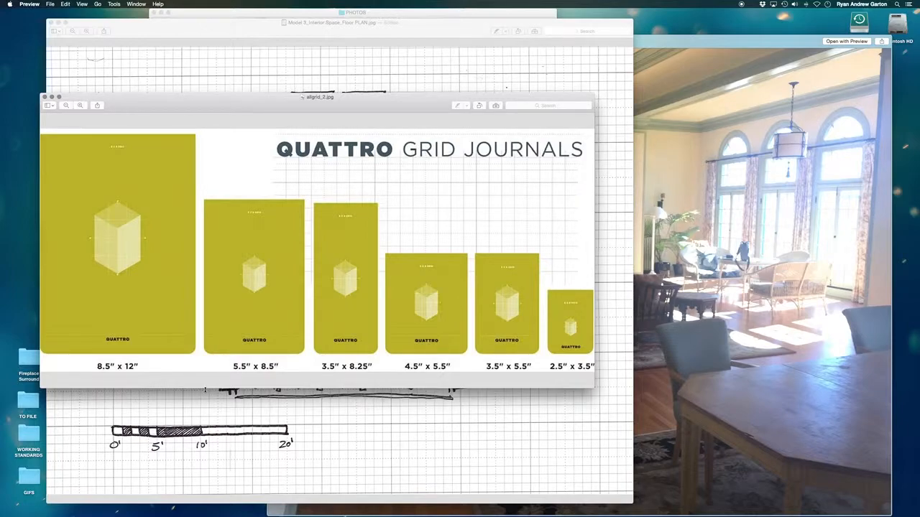
pyautogui.click(46, 105)
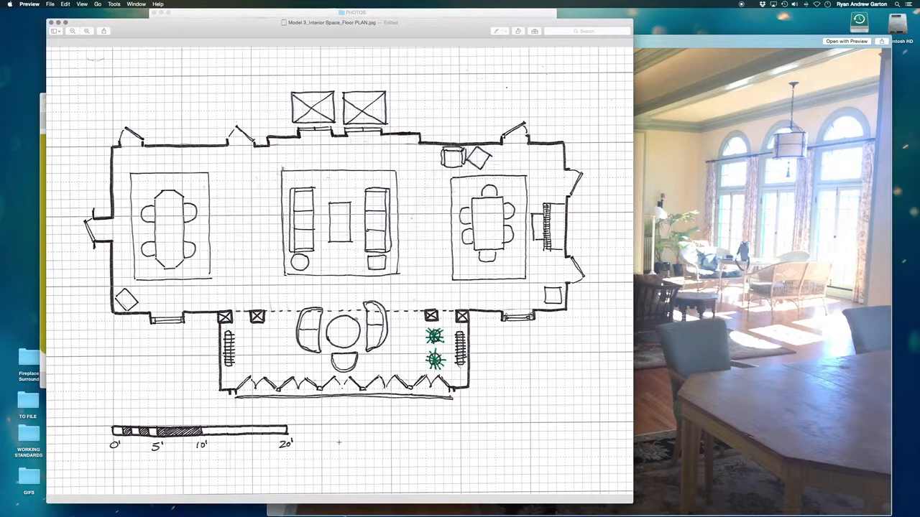
pyautogui.moveTo(368, 461)
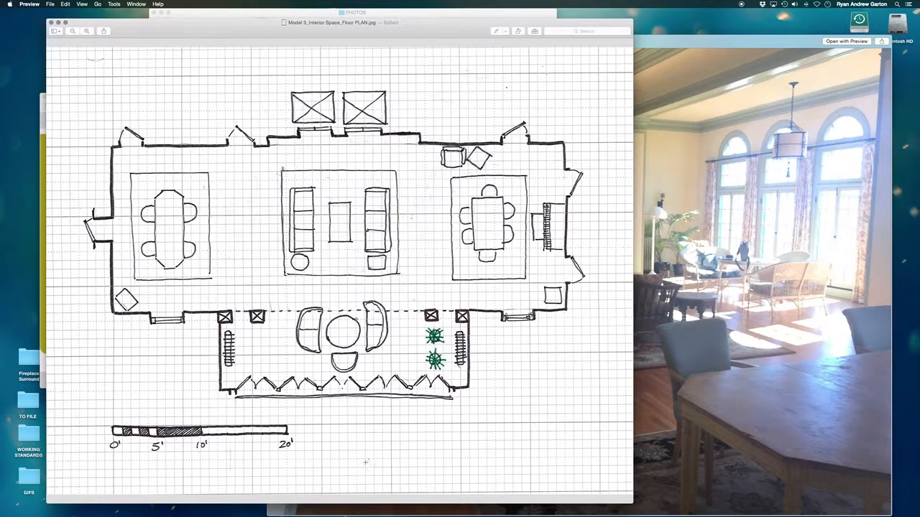
pyautogui.moveTo(124, 250)
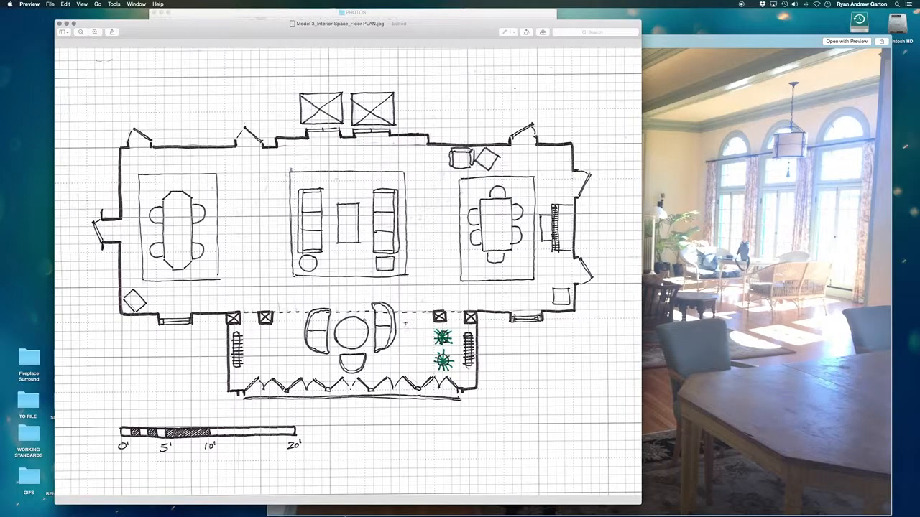
pyautogui.moveTo(371, 428)
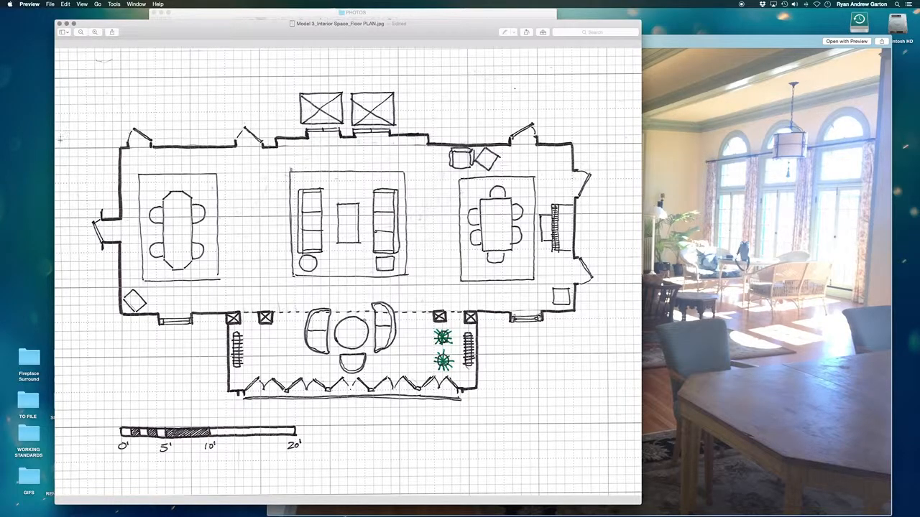
pyautogui.moveTo(244, 89)
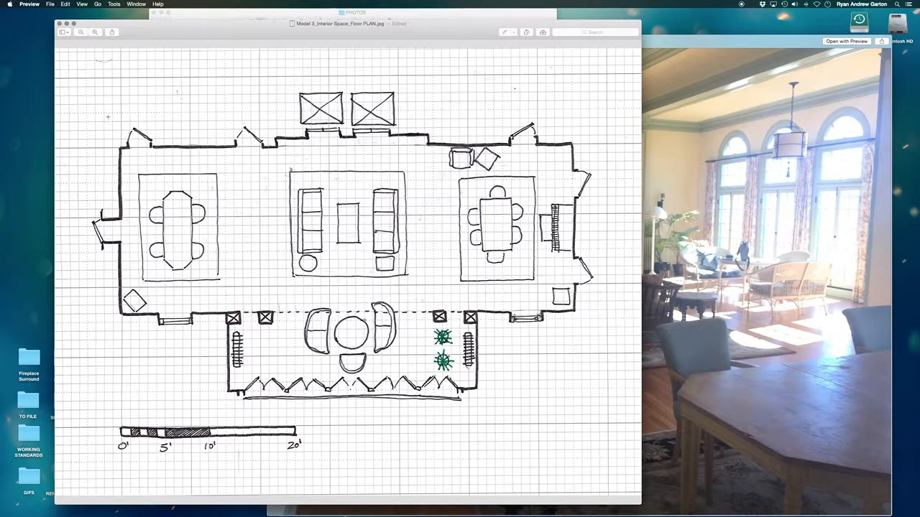
pyautogui.moveTo(628, 253)
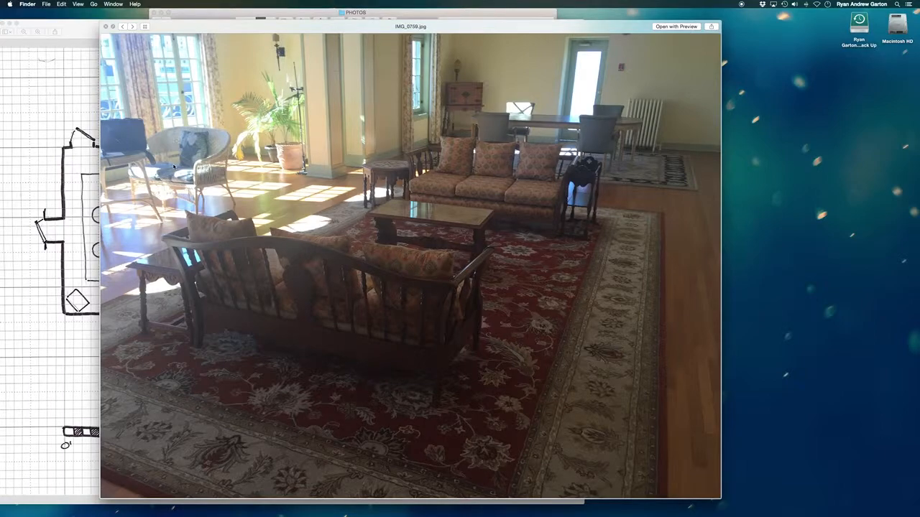
# Step: Advance Quick Look to the photo of the long hall with lanterns and arched windows
pyautogui.click(123, 27)
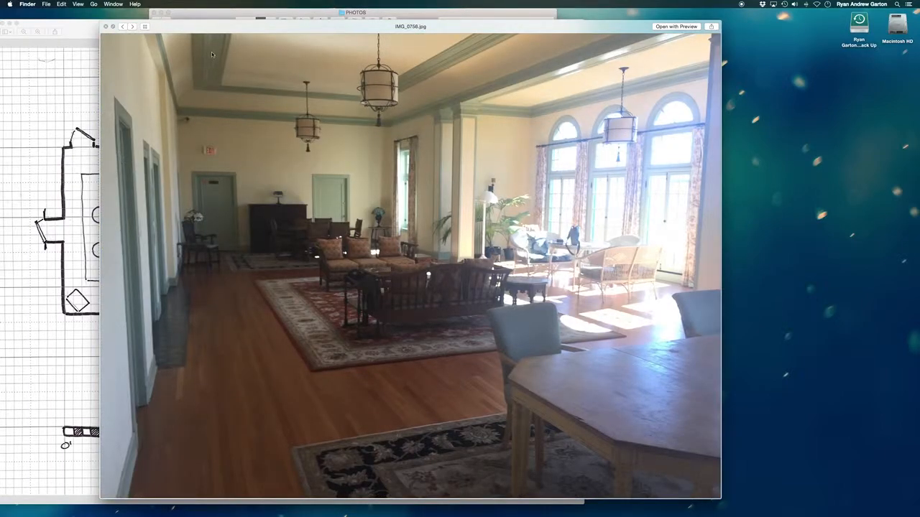
pyautogui.moveTo(513, 107)
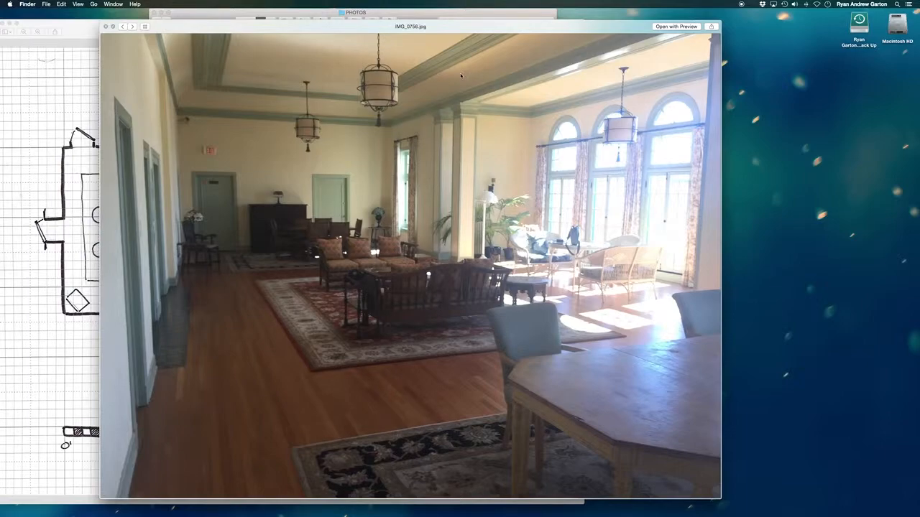
pyautogui.moveTo(284, 153)
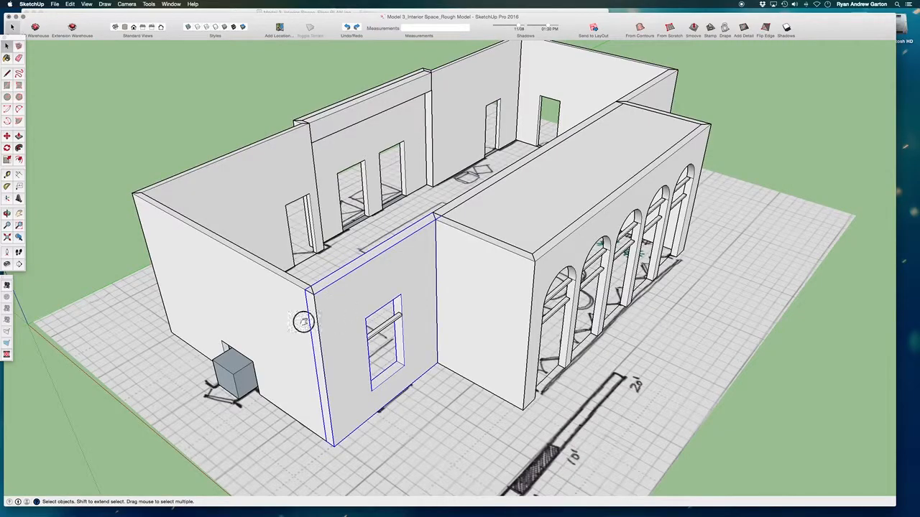
# Step: Orbit the model to look down into the room and its furniture layout
pyautogui.moveTo(302, 322); pyautogui.dragTo(626, 281)
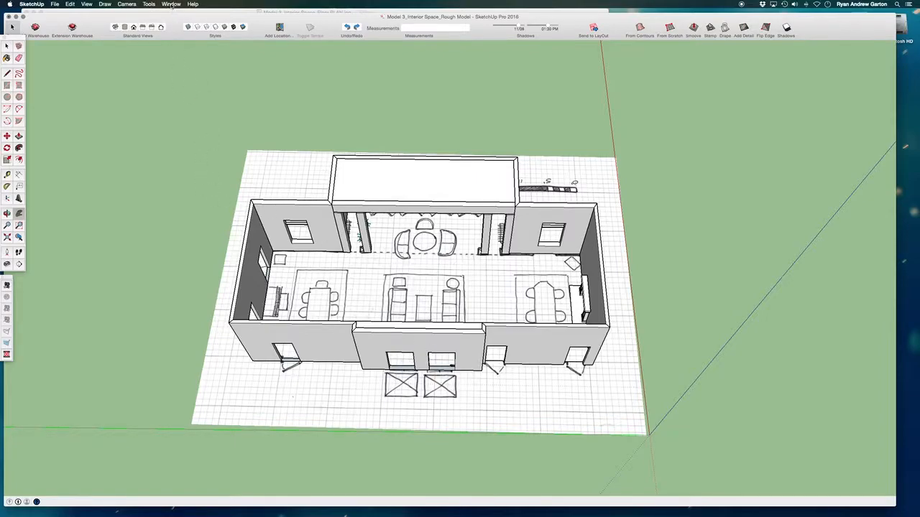
# Step: Add a new layer named PLAN alongside Layer0 via the Layers panel
pyautogui.click(171, 6)
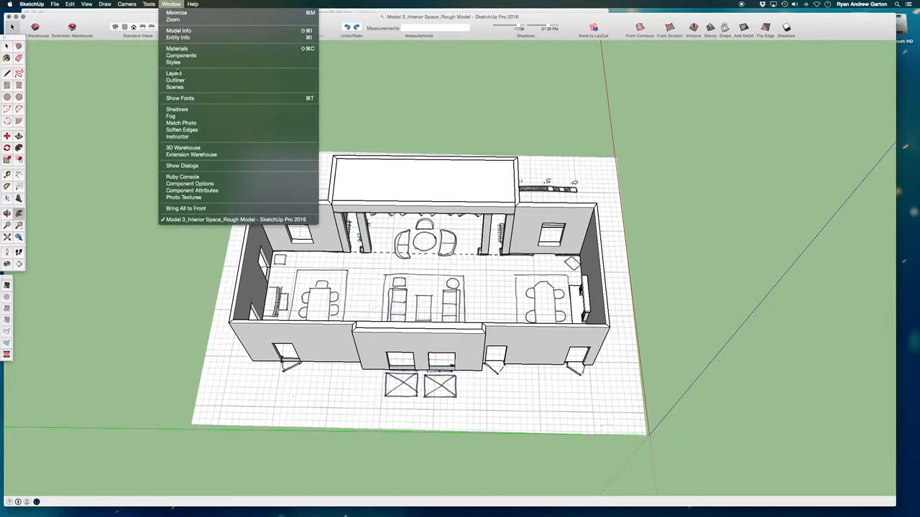
pyautogui.click(172, 73)
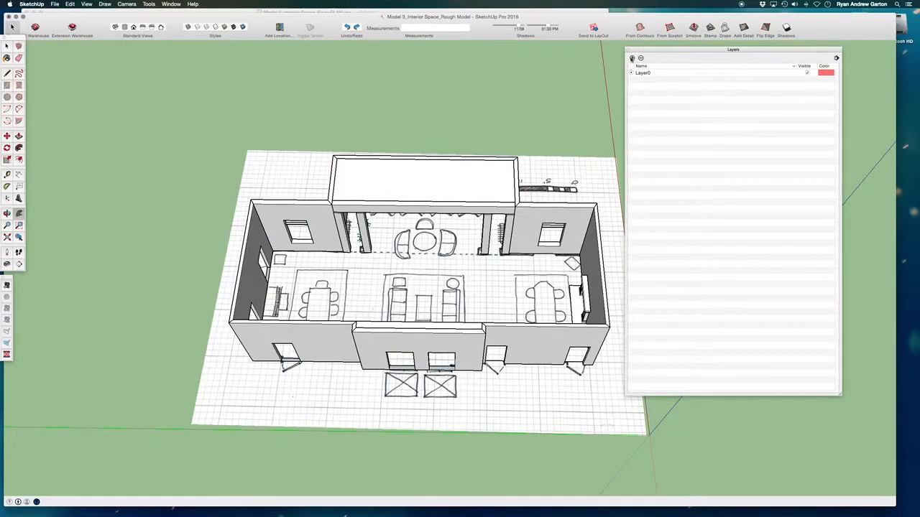
pyautogui.click(630, 57)
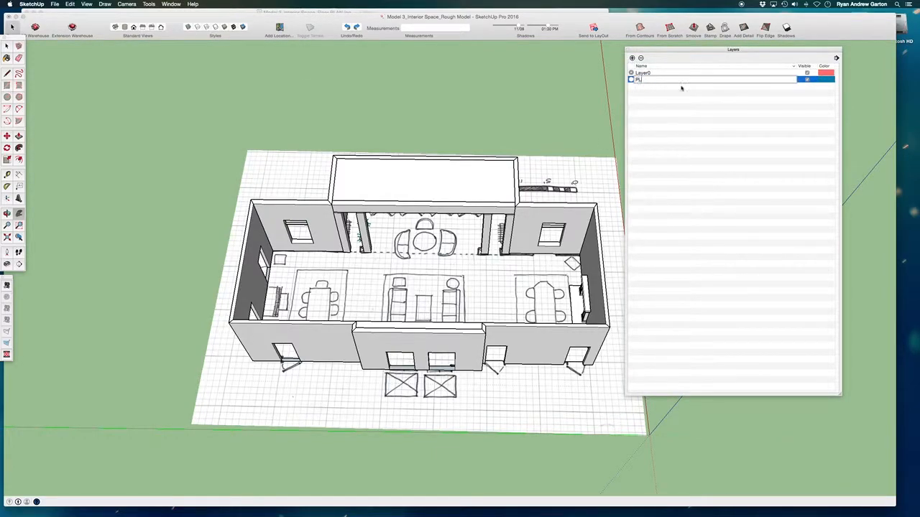
pyautogui.write('PLAN')
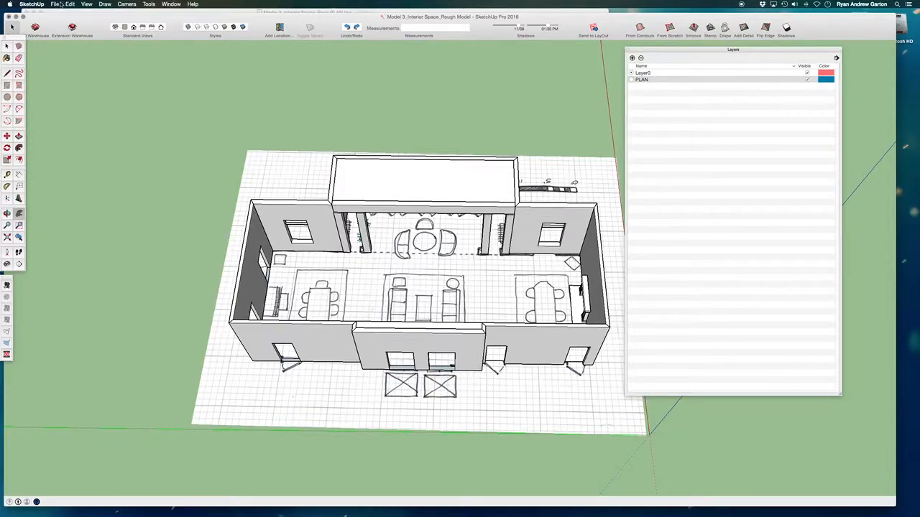
# Step: Save the model as a new file named Model 3_Detailed Model in the MODEL folder
pyautogui.click(55, 4)
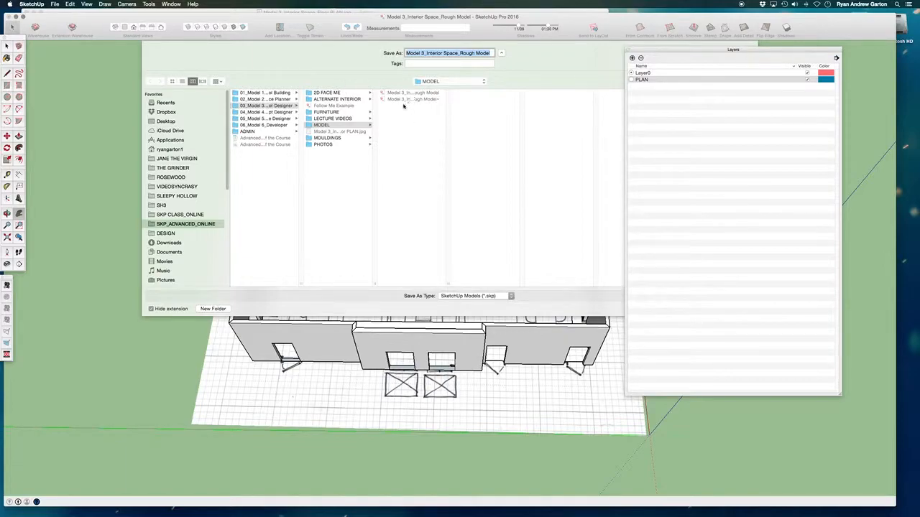
pyautogui.moveTo(414, 126)
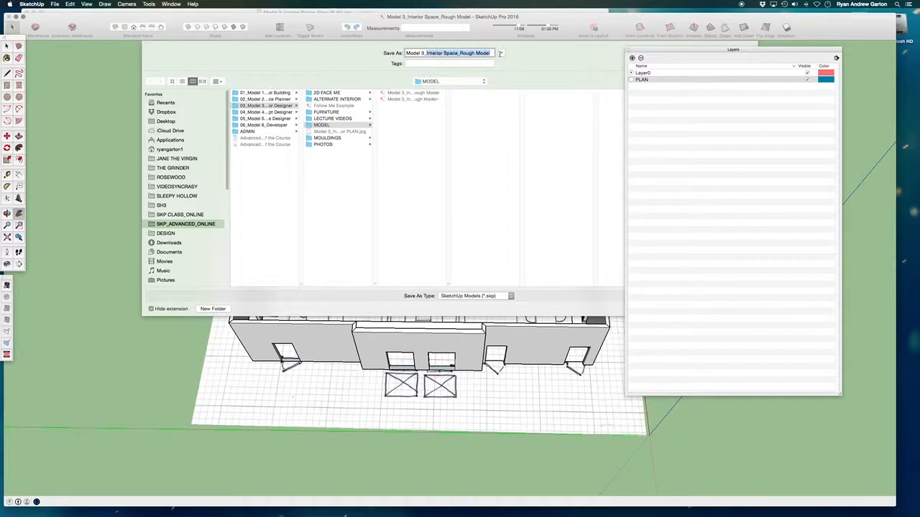
pyautogui.write('Model 3_Detailed')
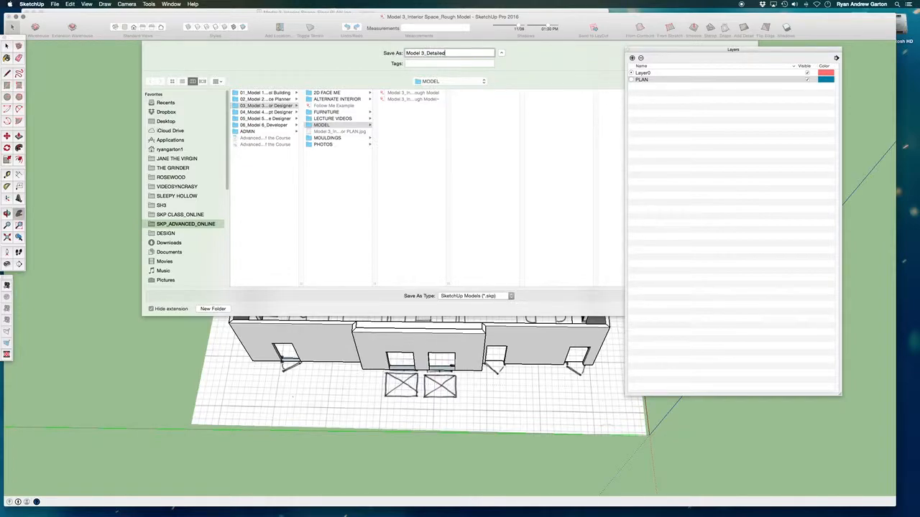
pyautogui.write('Model')
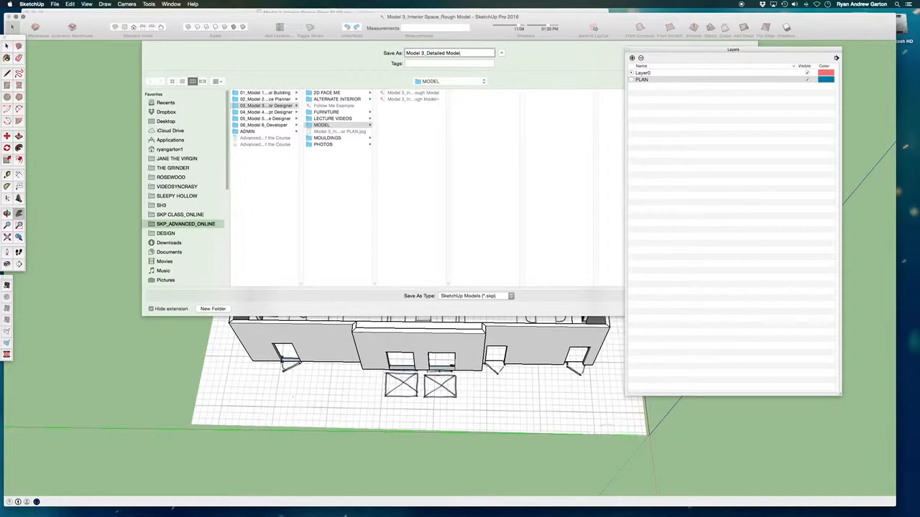
pyautogui.click(331, 124)
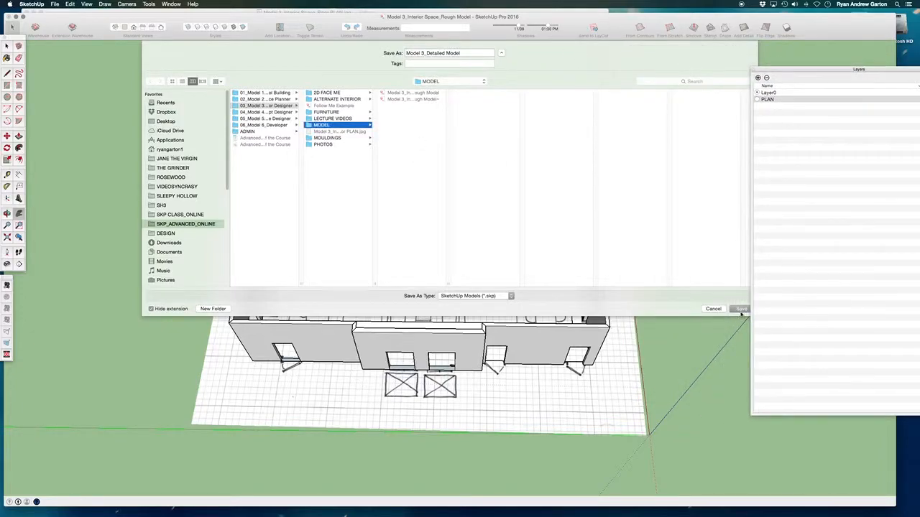
pyautogui.click(742, 309)
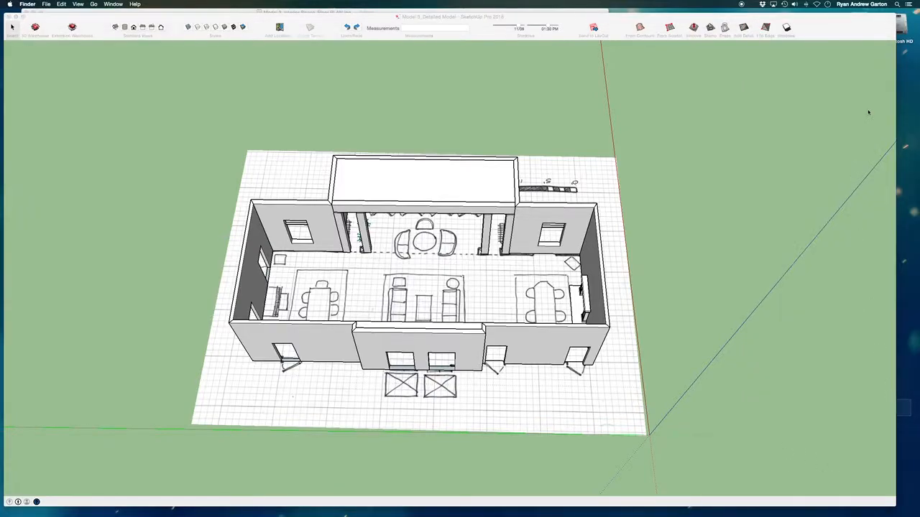
# Step: Bring the model window forward and choose a panel from the Window menu
pyautogui.click(654, 29)
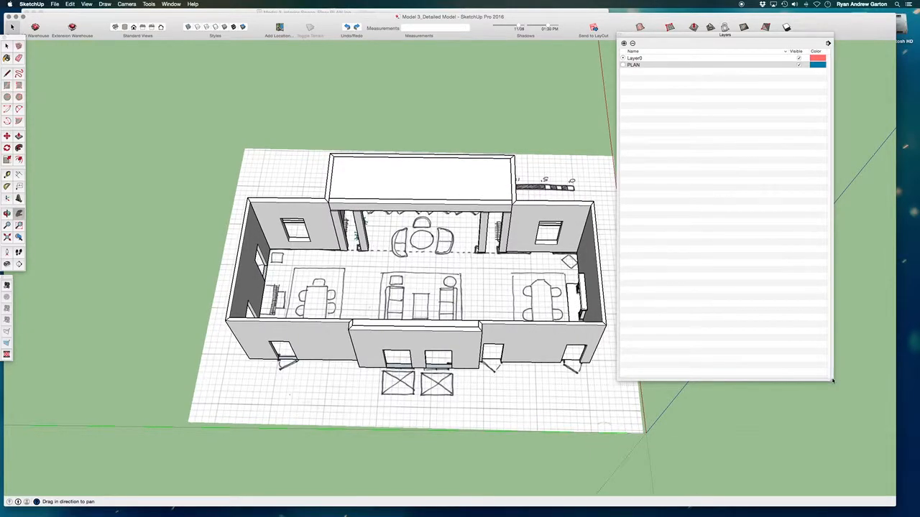
pyautogui.click(178, 4)
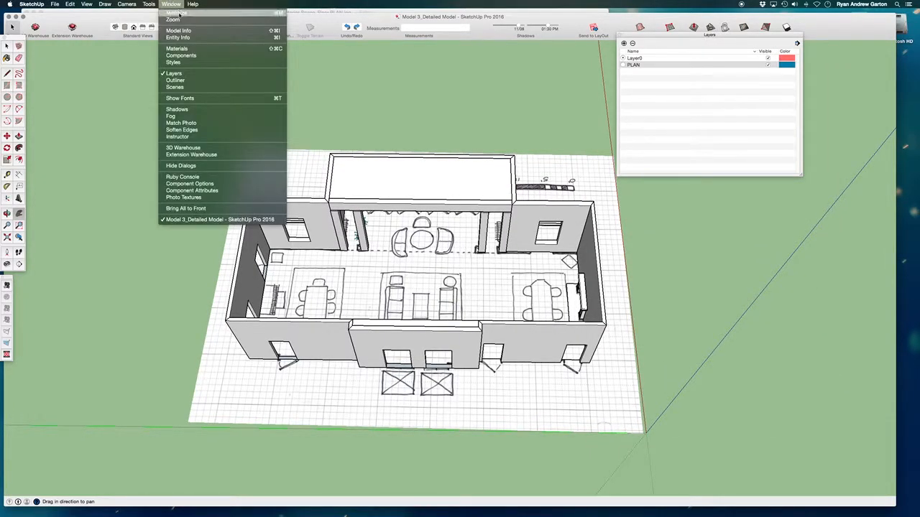
pyautogui.click(177, 38)
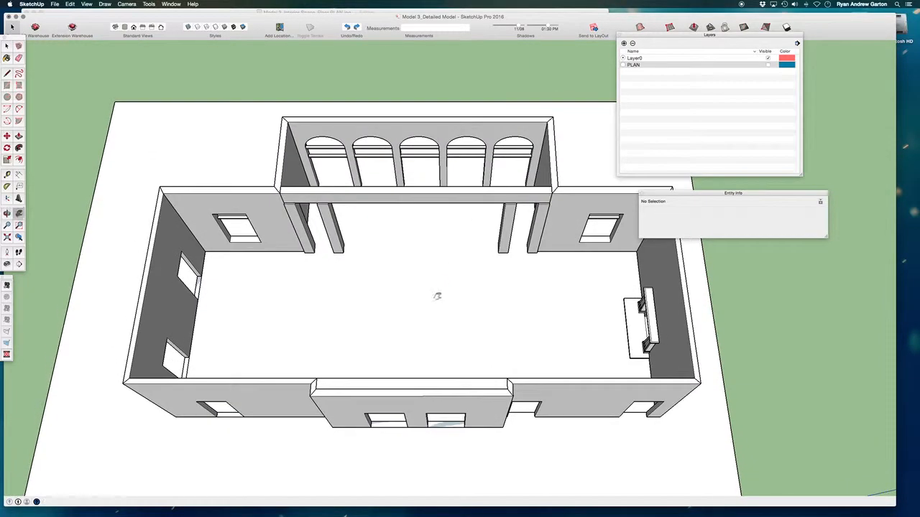
# Step: Orbit the room model to view the whole room from above at an angle
pyautogui.moveTo(437, 296); pyautogui.dragTo(443, 299)
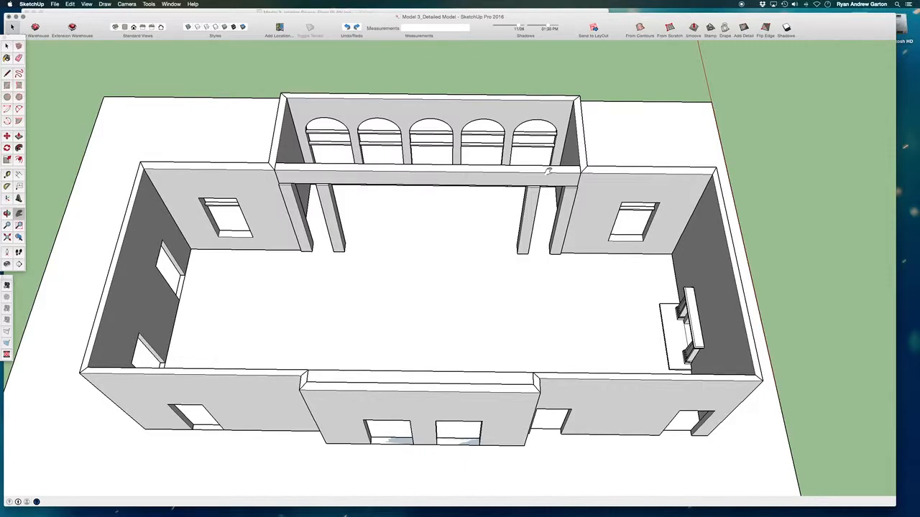
pyautogui.moveTo(167, 4)
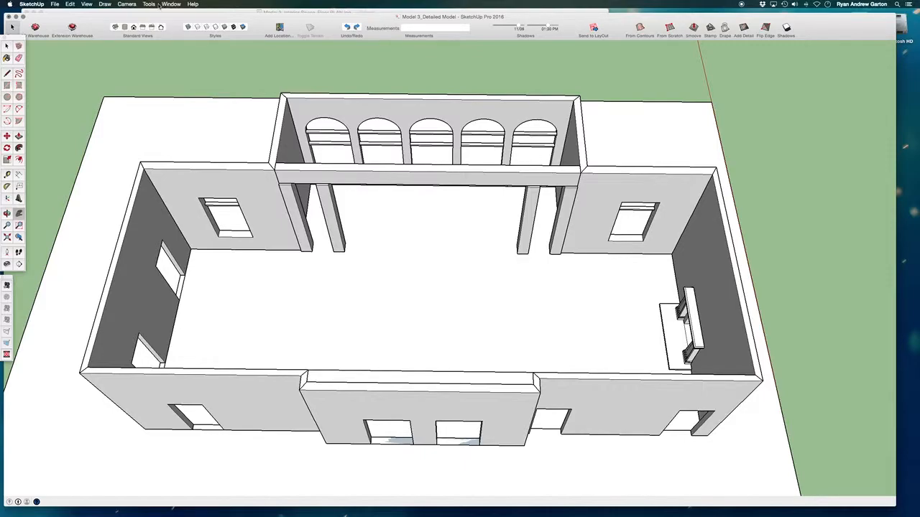
# Step: Show the Scenes panel and name the first scene WORK PERSP
pyautogui.click(172, 6)
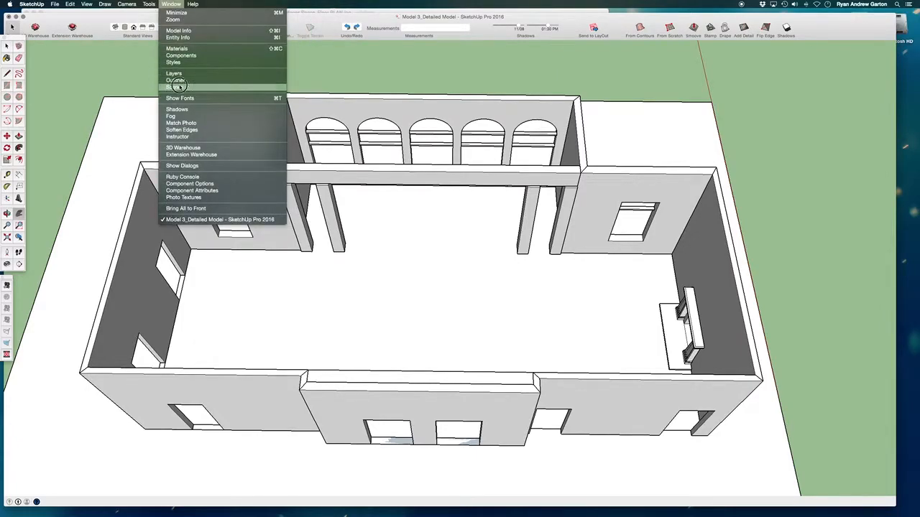
pyautogui.click(175, 83)
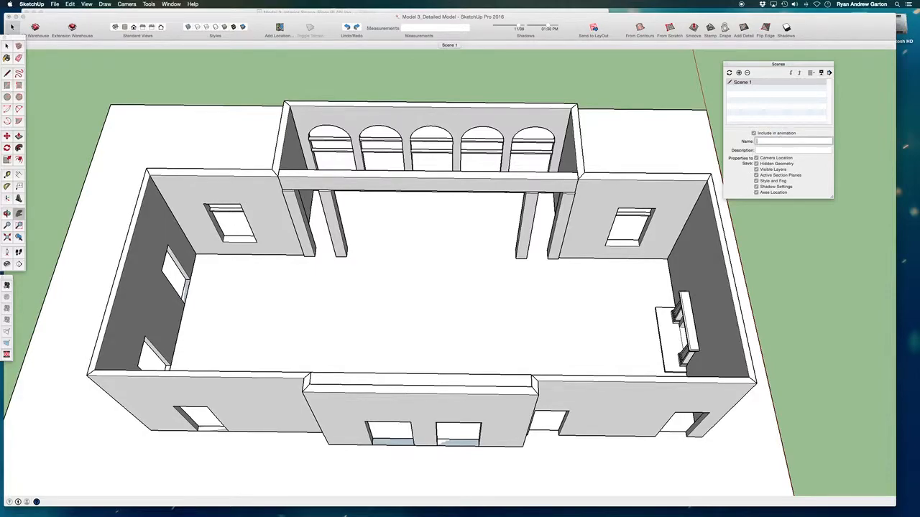
pyautogui.write('WORK PERSP')
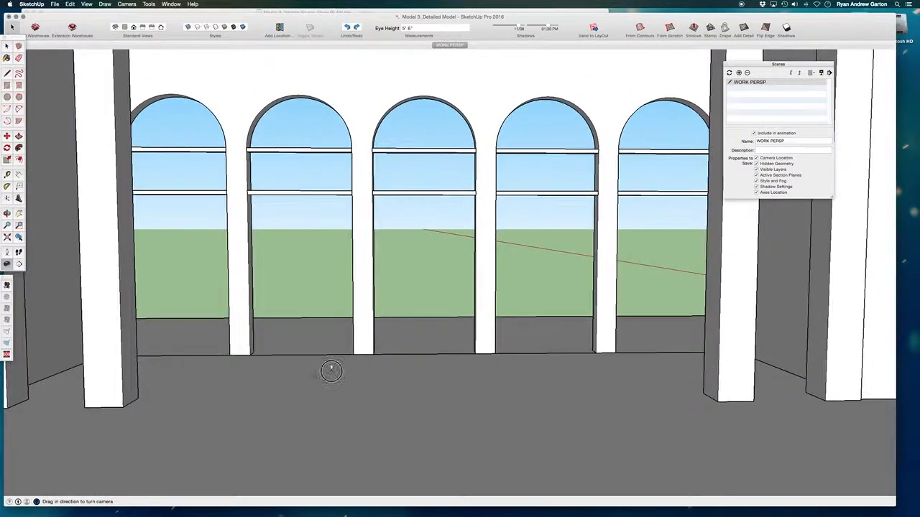
# Step: Turn the camera toward the arched windows, then return to the previous camera view
pyautogui.moveTo(331, 370); pyautogui.dragTo(444, 331)
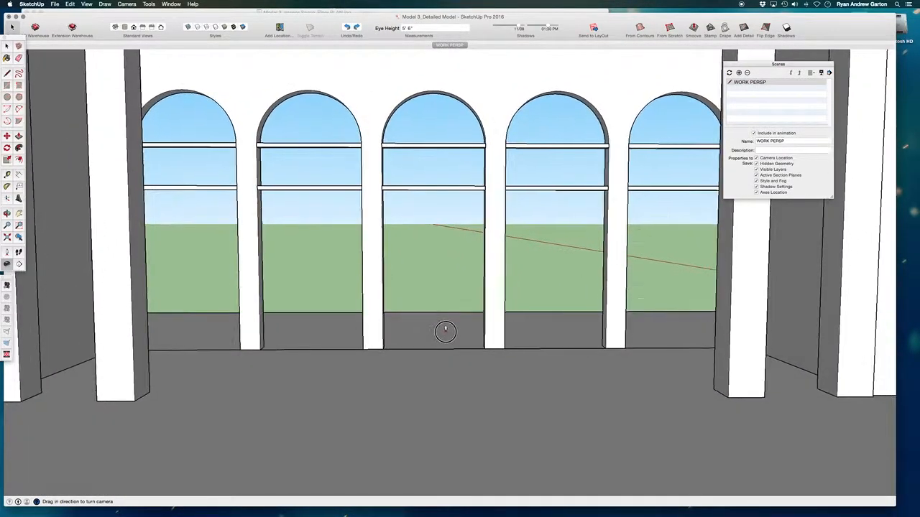
pyautogui.moveTo(445, 330); pyautogui.dragTo(445, 324)
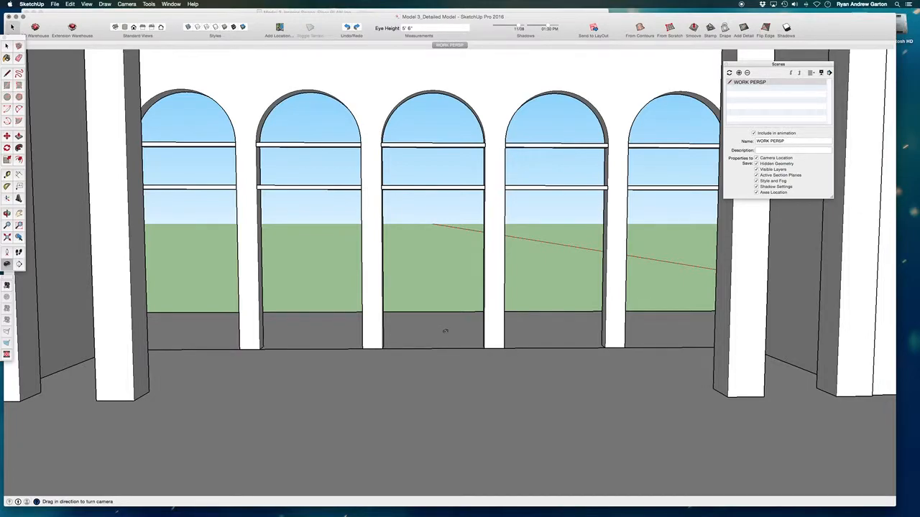
pyautogui.click(113, 3)
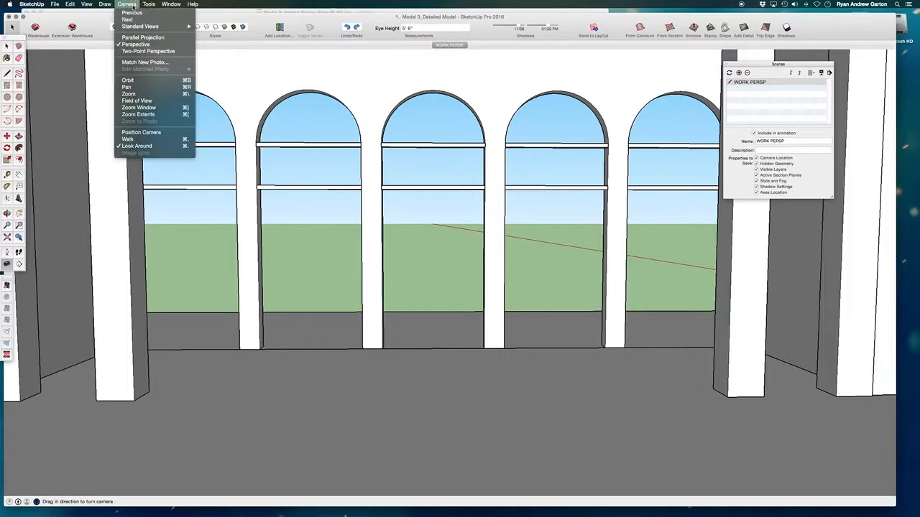
pyautogui.moveTo(141, 52)
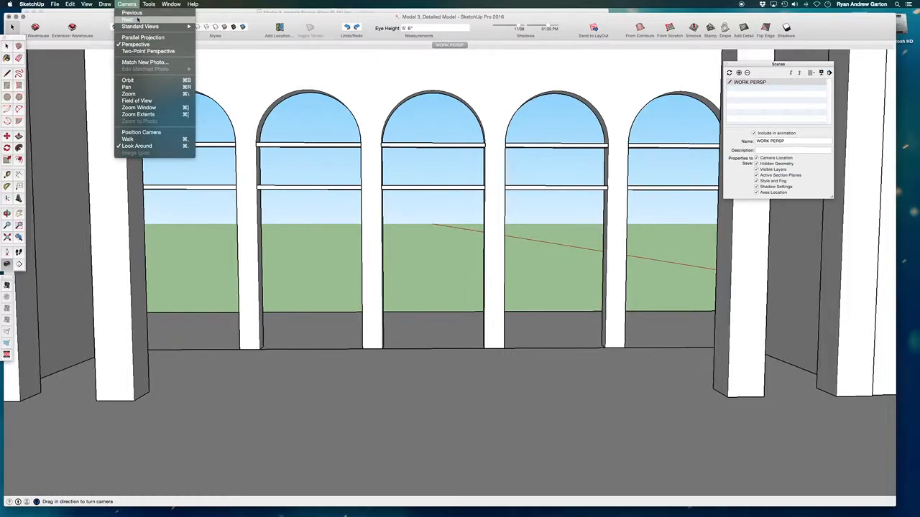
pyautogui.click(137, 106)
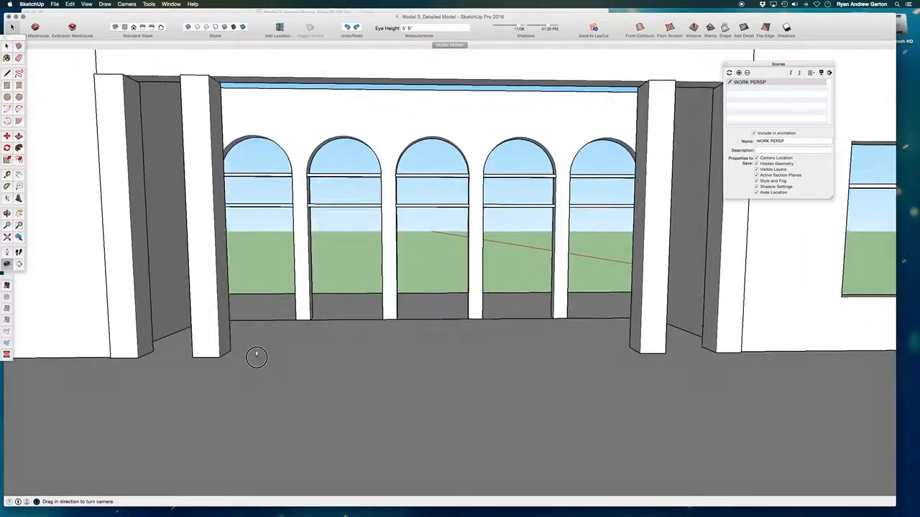
# Step: Adjust the arcade view and save it as a new scene named Scene 1
pyautogui.moveTo(256, 356); pyautogui.dragTo(309, 349)
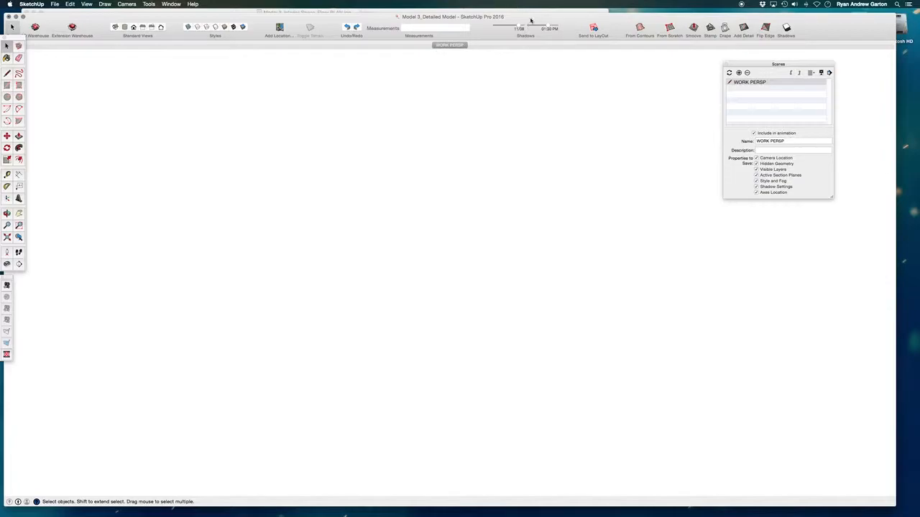
pyautogui.moveTo(458, 122)
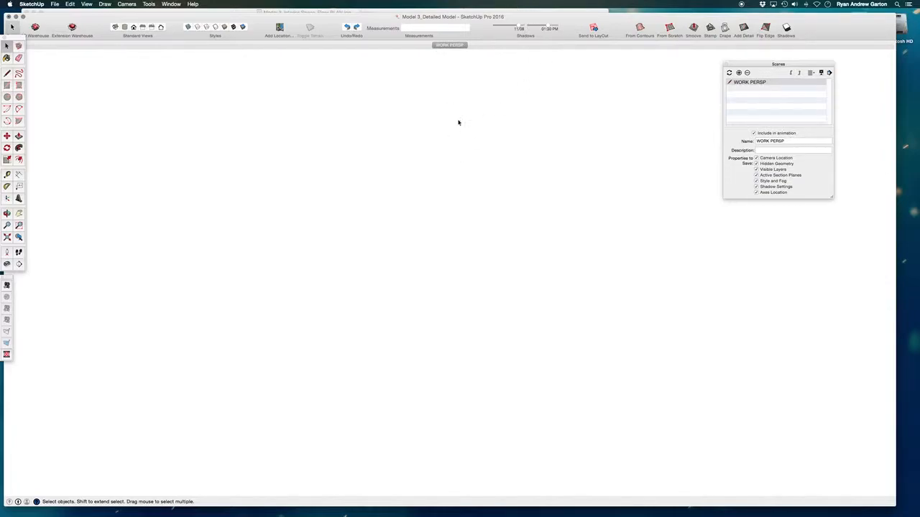
pyautogui.moveTo(417, 274)
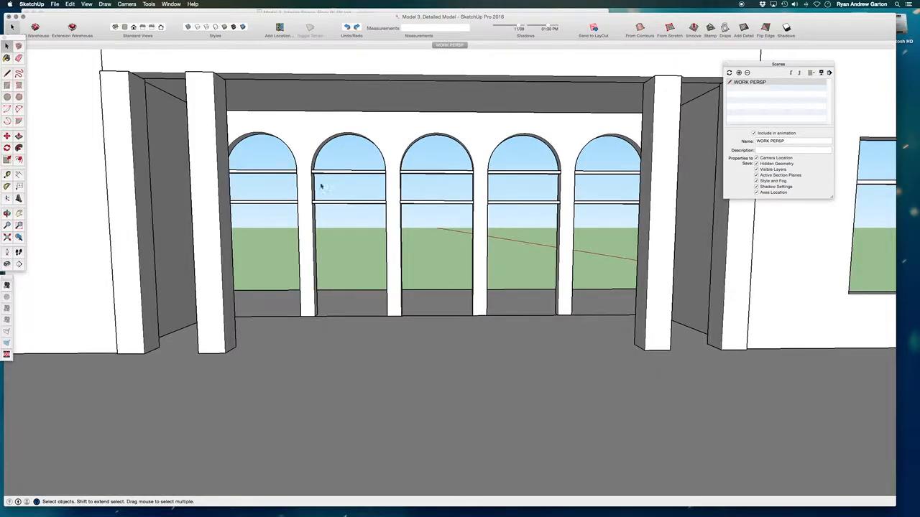
pyautogui.moveTo(878, 121)
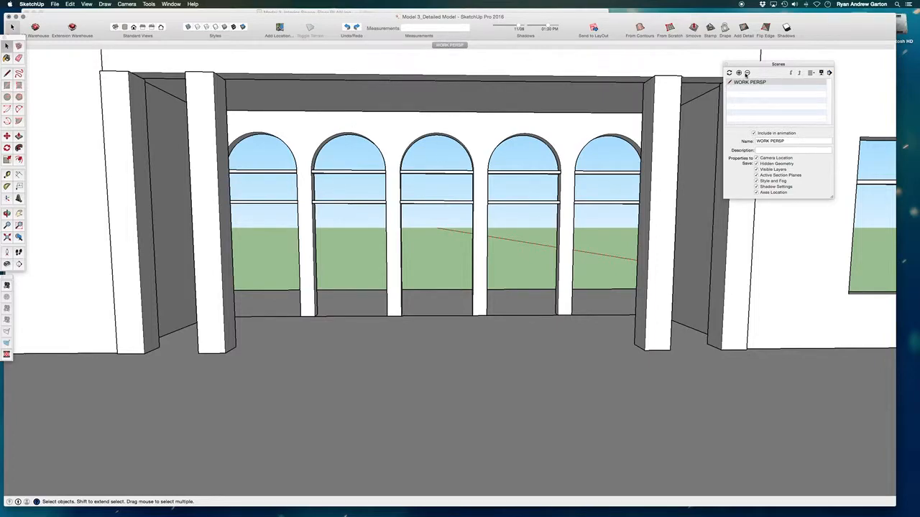
pyautogui.click(739, 72)
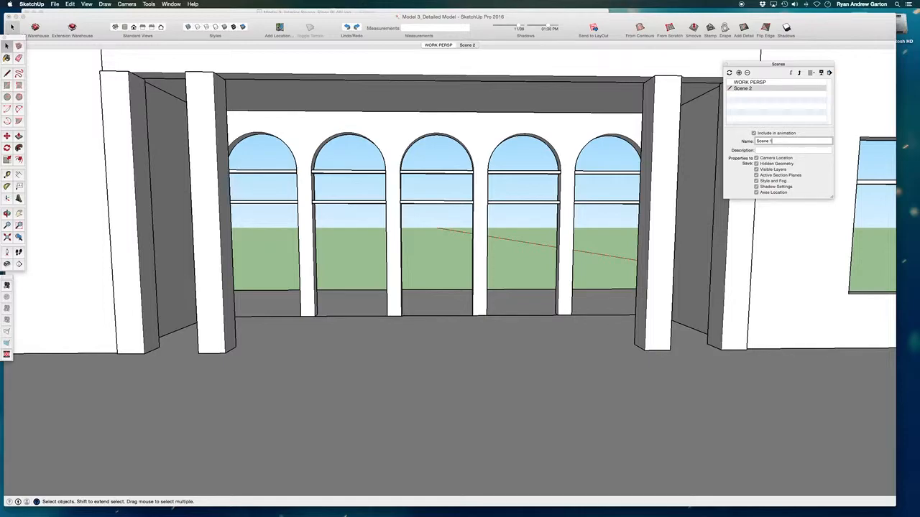
pyautogui.write('Scene 1')
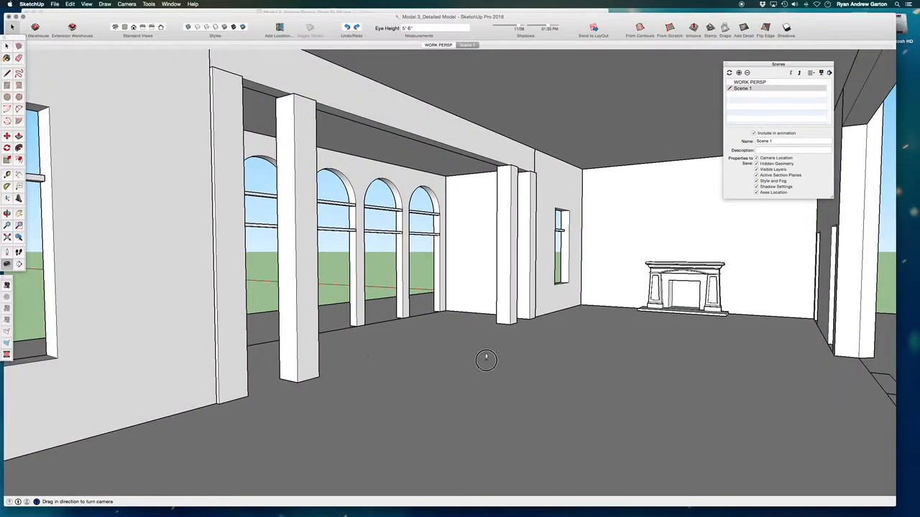
# Step: Turn the camera across the room toward the fireplace wall for the Scene 2 view
pyautogui.moveTo(486, 359); pyautogui.dragTo(438, 350)
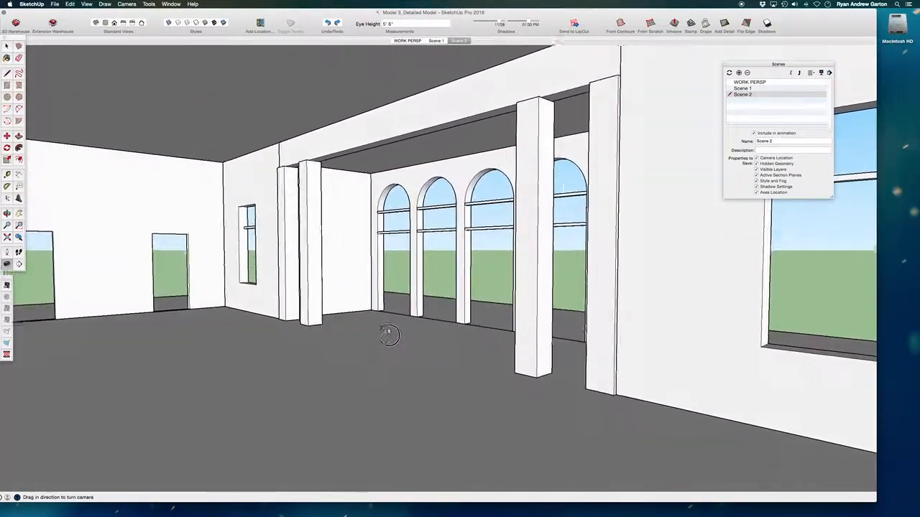
# Step: Frame the doorway wall with the arched windows on the right and add it as Scene 3
pyautogui.moveTo(388, 336); pyautogui.dragTo(258, 401)
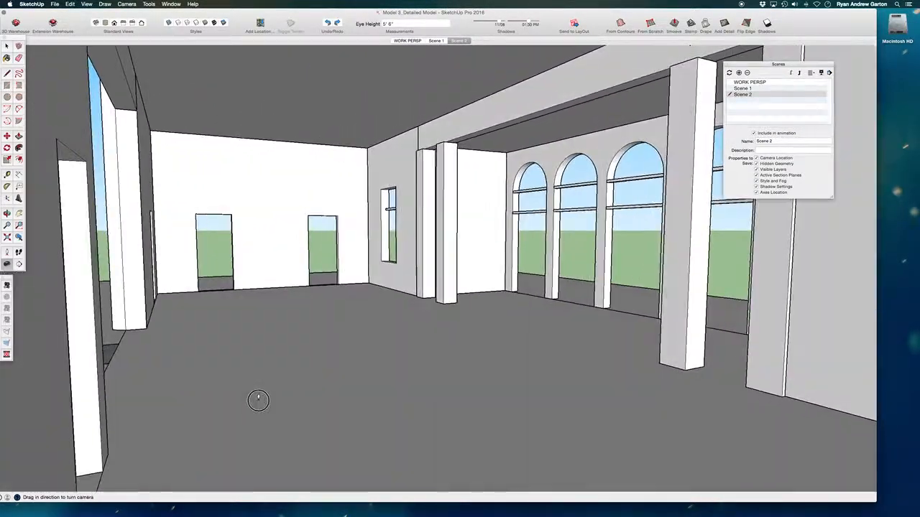
pyautogui.moveTo(259, 401); pyautogui.dragTo(385, 382)
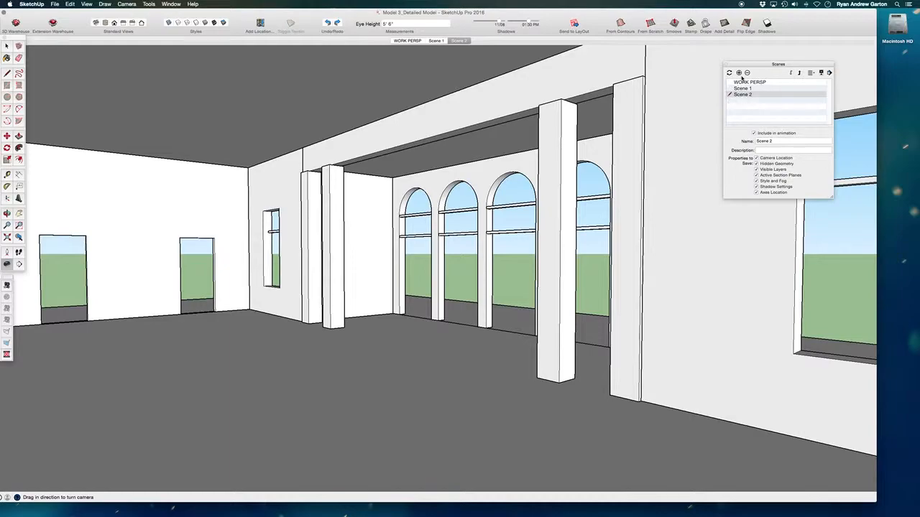
pyautogui.click(739, 73)
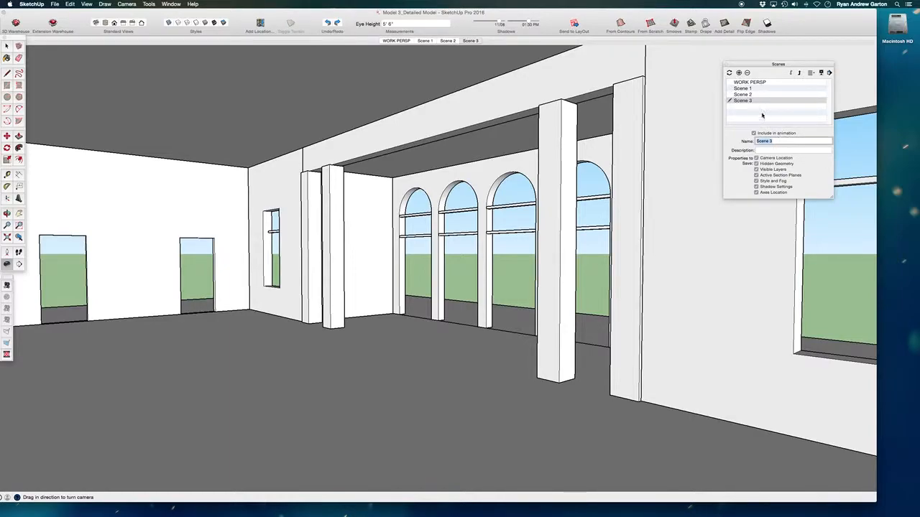
pyautogui.click(397, 41)
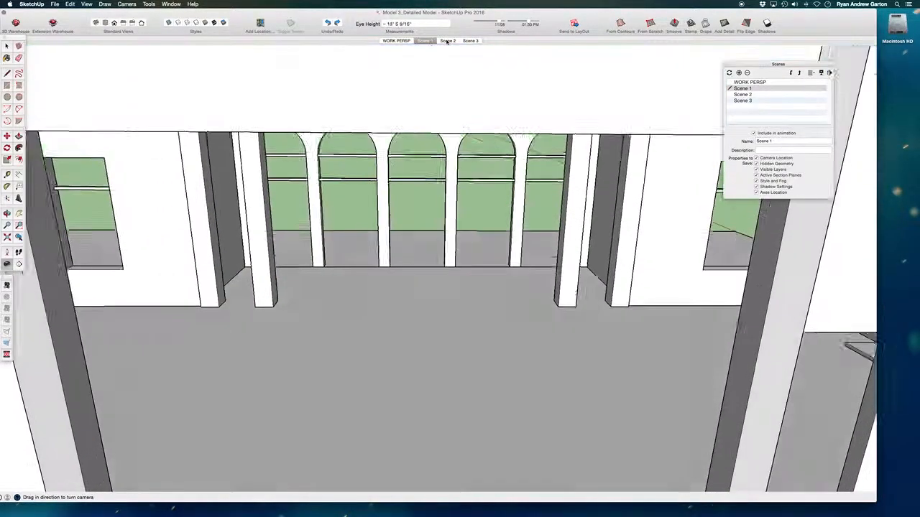
# Step: Preview the Scene 2 fireplace view and Scene 3, closing the Scenes tray
pyautogui.click(446, 40)
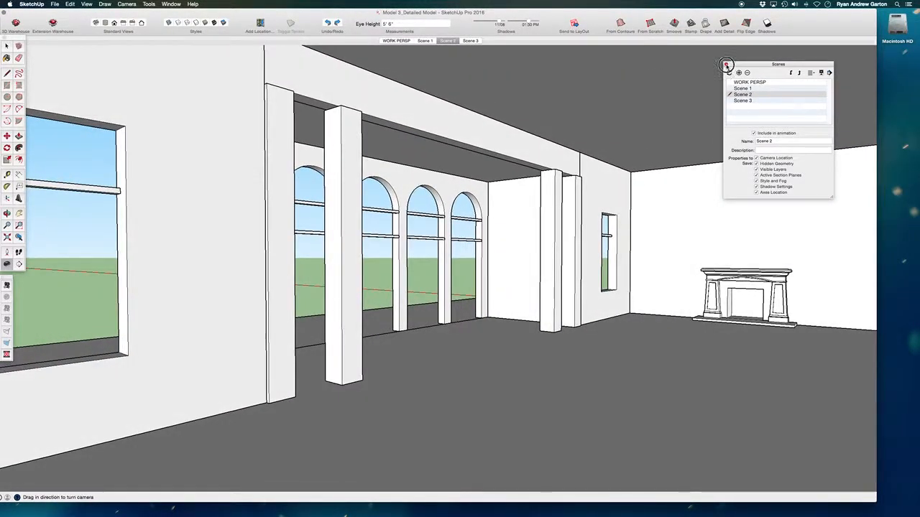
pyautogui.click(725, 66)
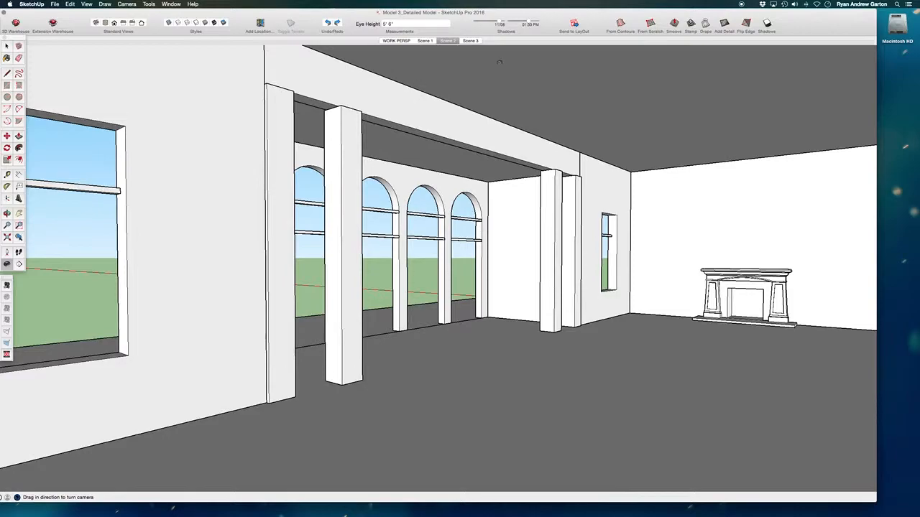
pyautogui.click(471, 40)
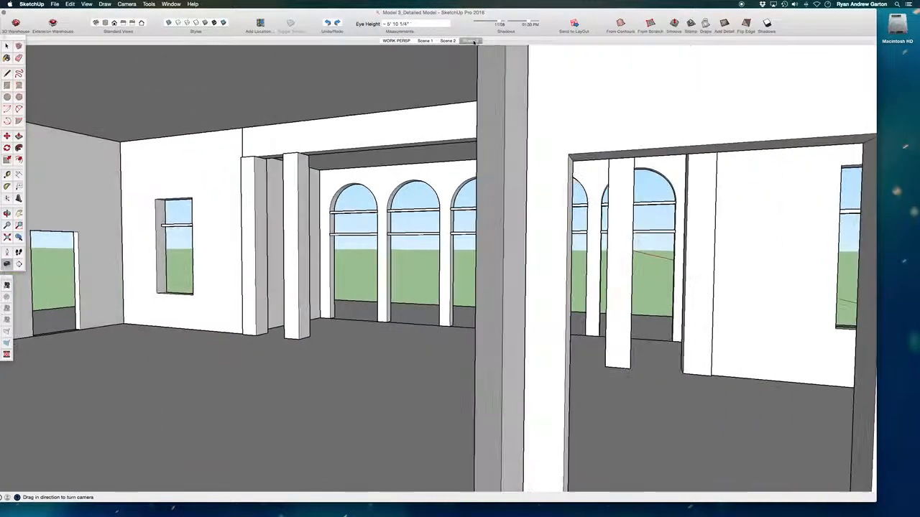